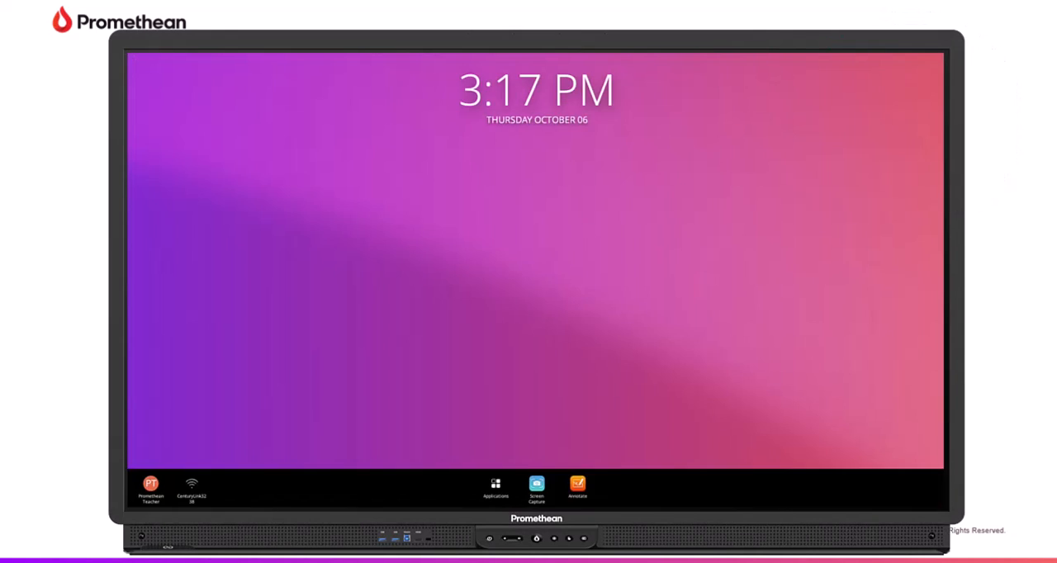
Launch Chromium from the Applications Locker to show the Promethean website
{"action": "left_click", "coordinate": [489, 486]}
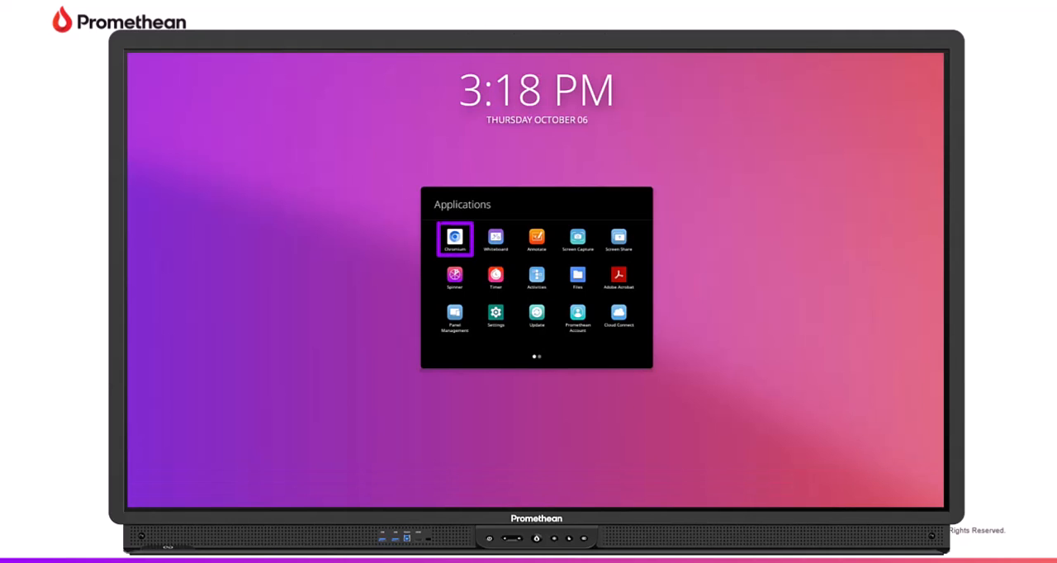
{"action": "left_click", "coordinate": [454, 238]}
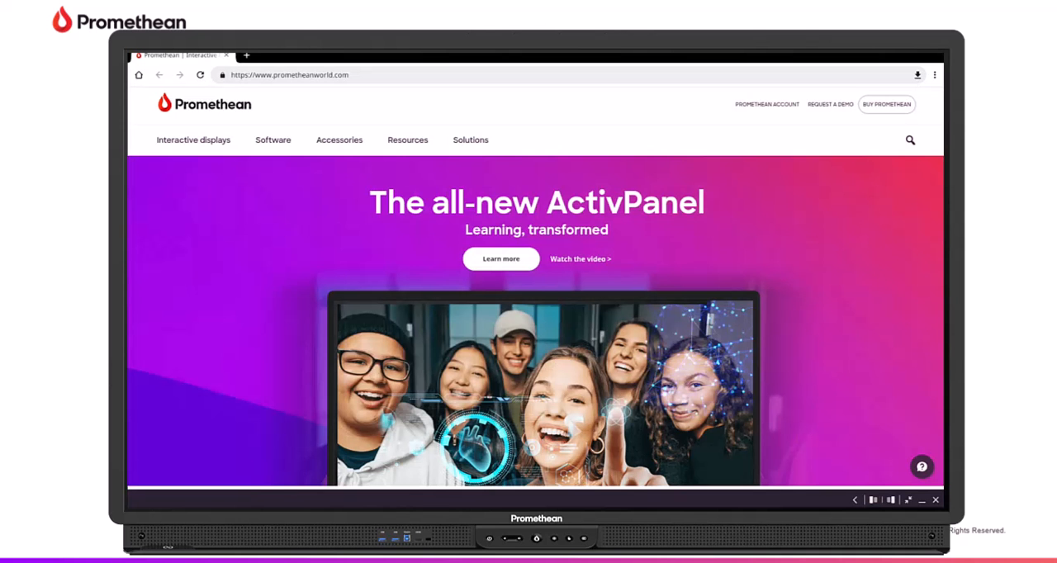
Bring up Chromium's three-dot page options menu on the Promethean website
{"action": "left_click", "coordinate": [311, 76]}
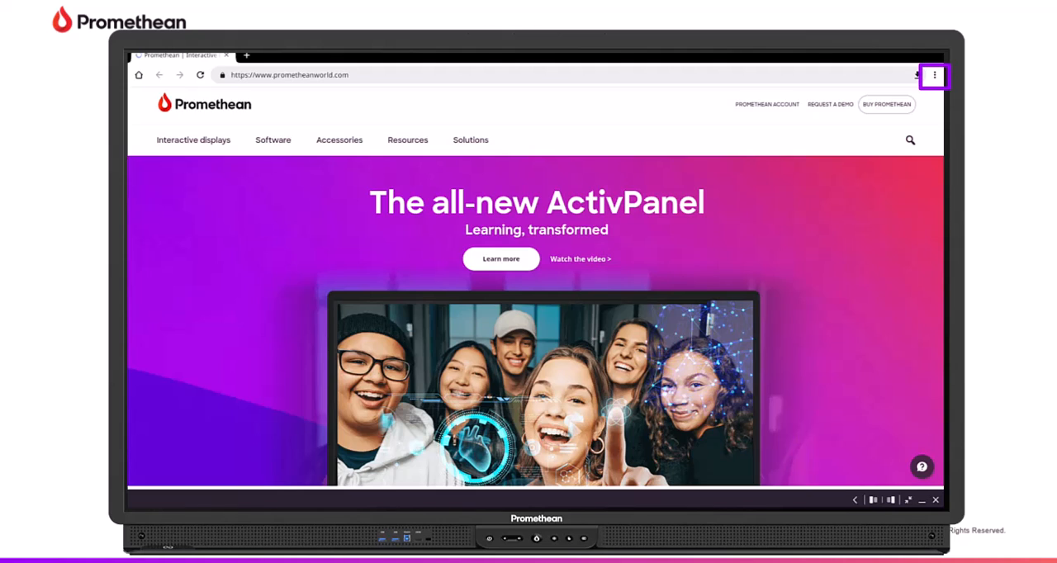
{"action": "left_click", "coordinate": [935, 75]}
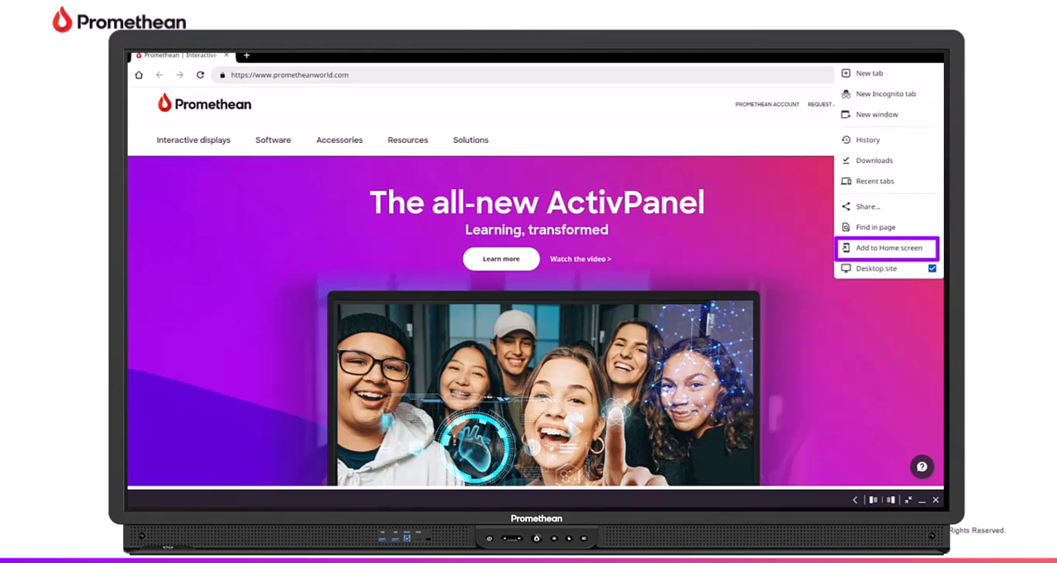
Add the Promethean website to the Home screen as a shortcut and confirm
{"action": "left_click", "coordinate": [889, 248]}
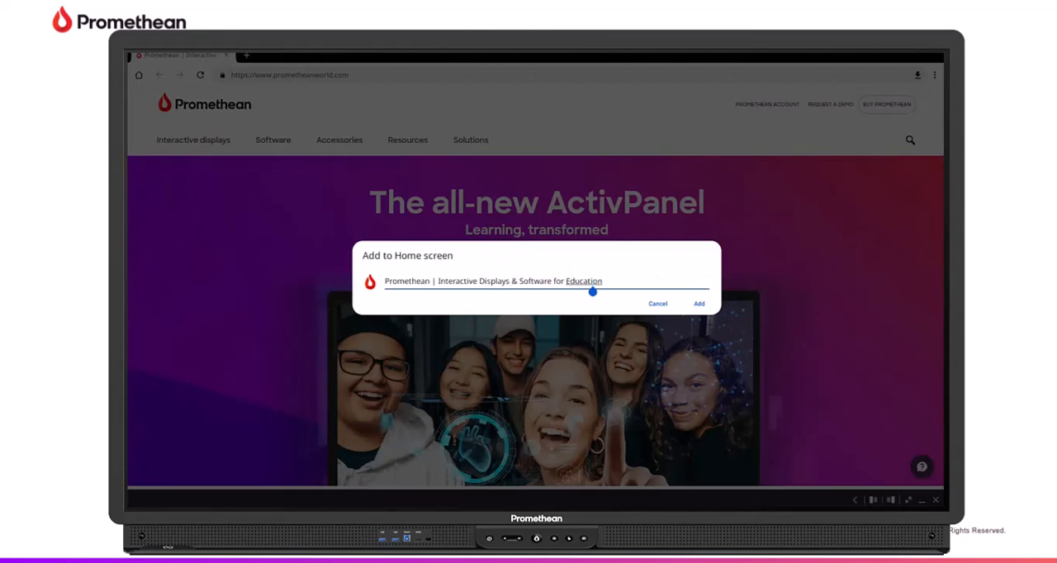
{"action": "left_click", "coordinate": [537, 281]}
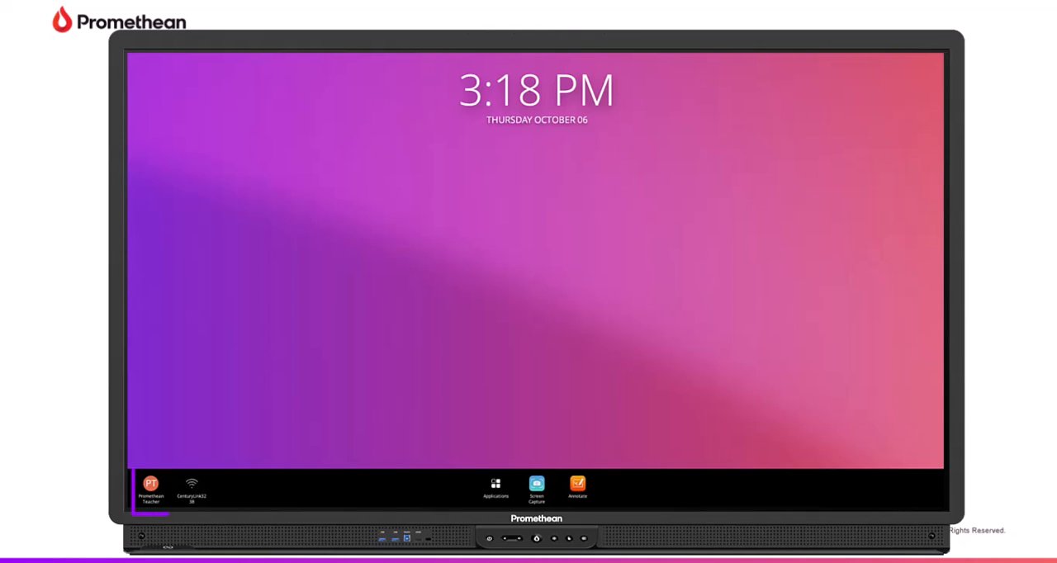
Reopen the Applications Locker from the launcher taskbar
{"action": "left_click", "coordinate": [150, 490]}
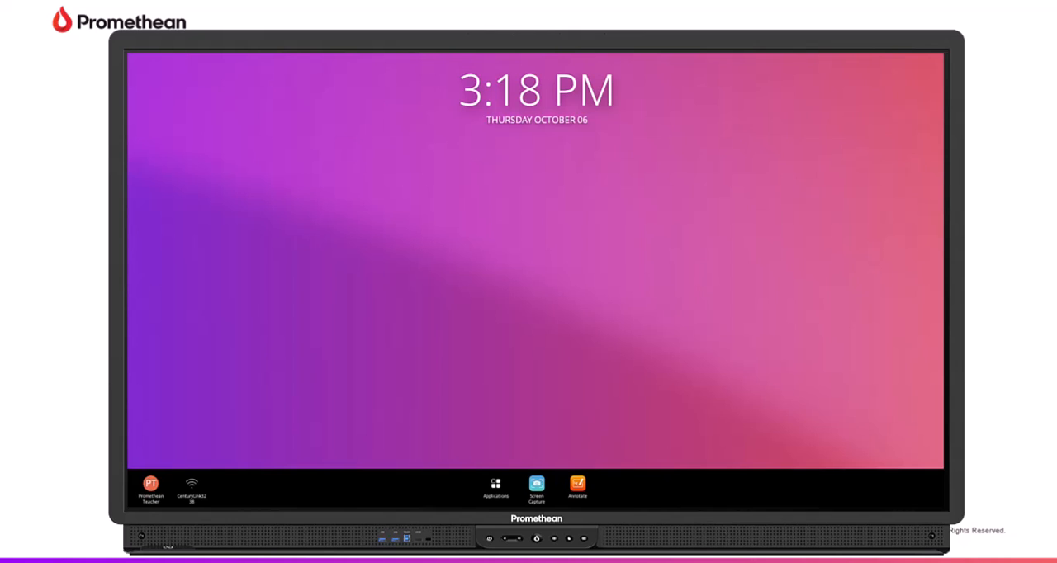
{"action": "left_click", "coordinate": [494, 486]}
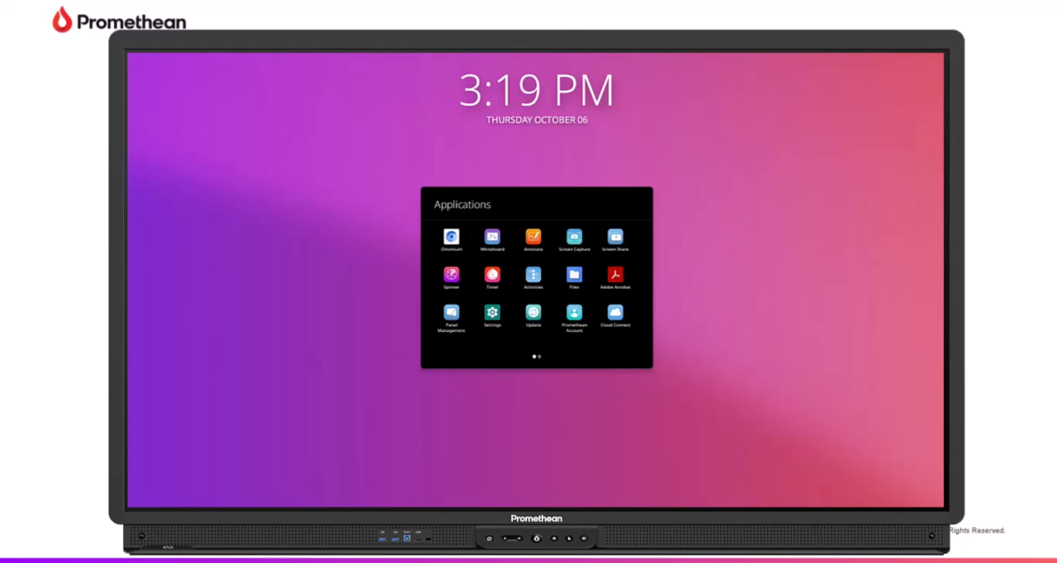
{"action": "scroll", "scroll_direction": "left", "scroll_amount": 3}
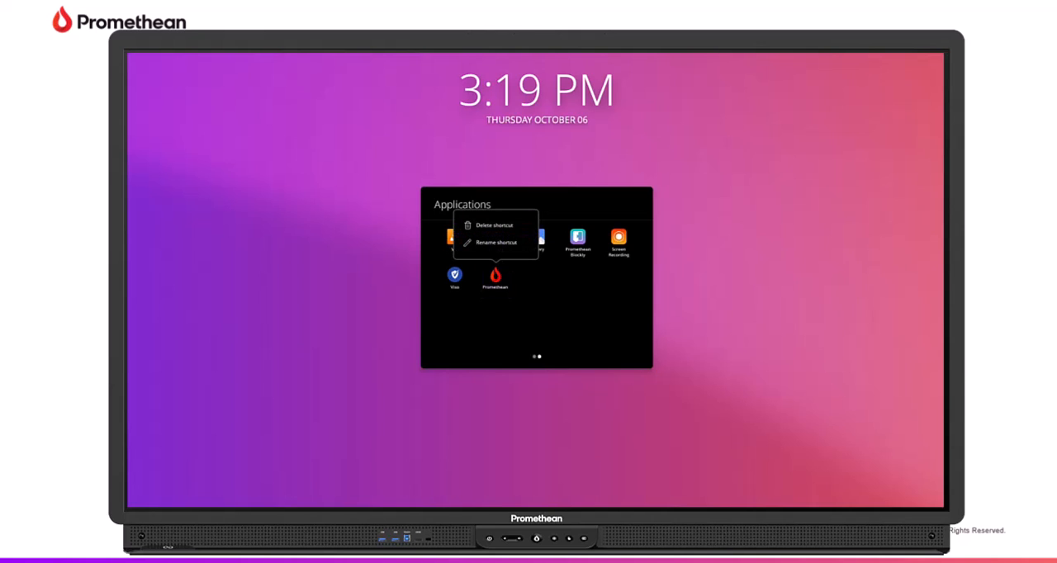
{"action": "mouse_move", "coordinate": [496, 241]}
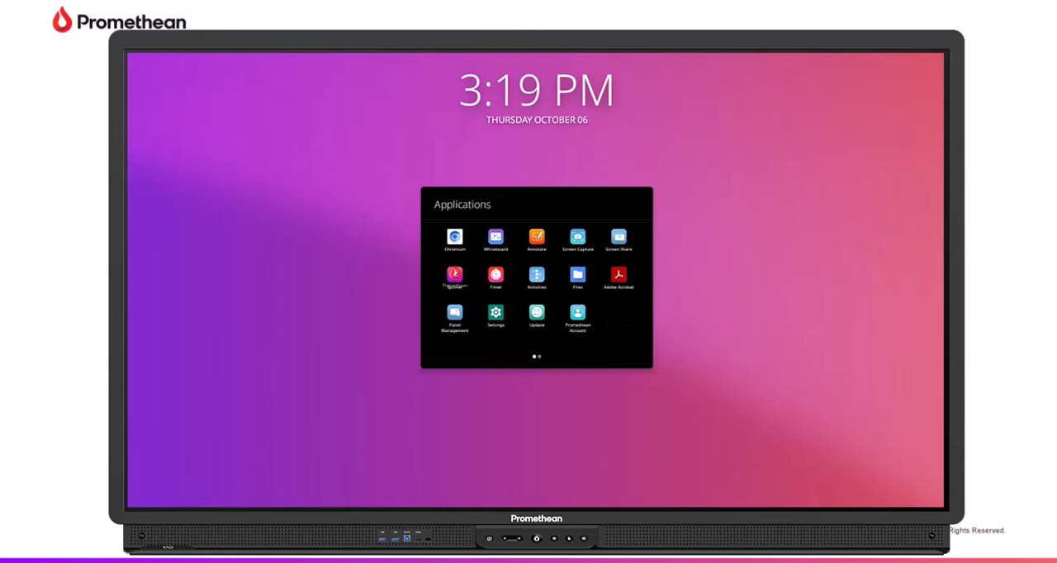
Launch Chromium in a window showing the Promethean website
{"action": "left_click", "coordinate": [455, 238]}
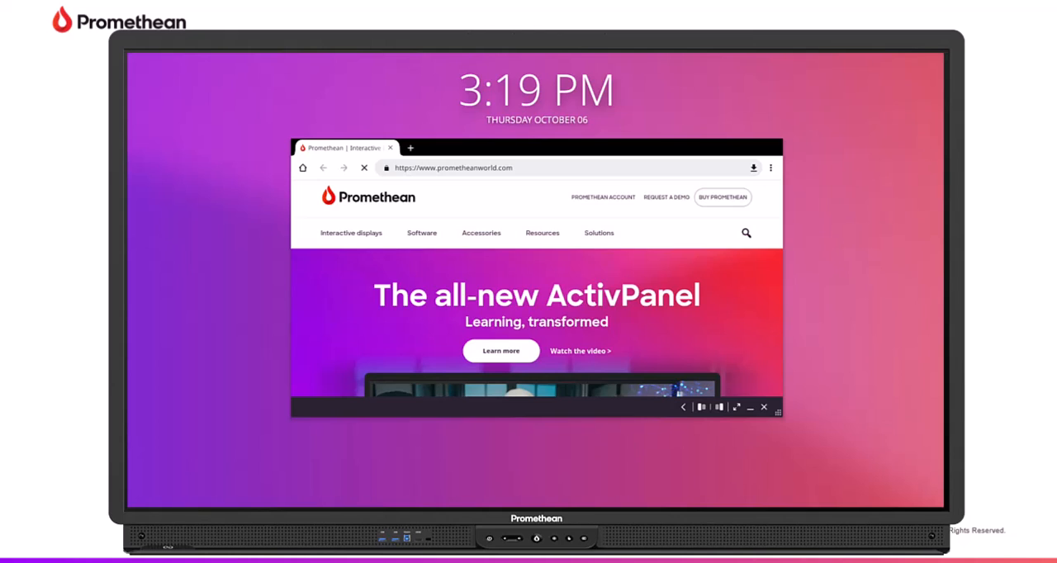
{"action": "left_click", "coordinate": [773, 169]}
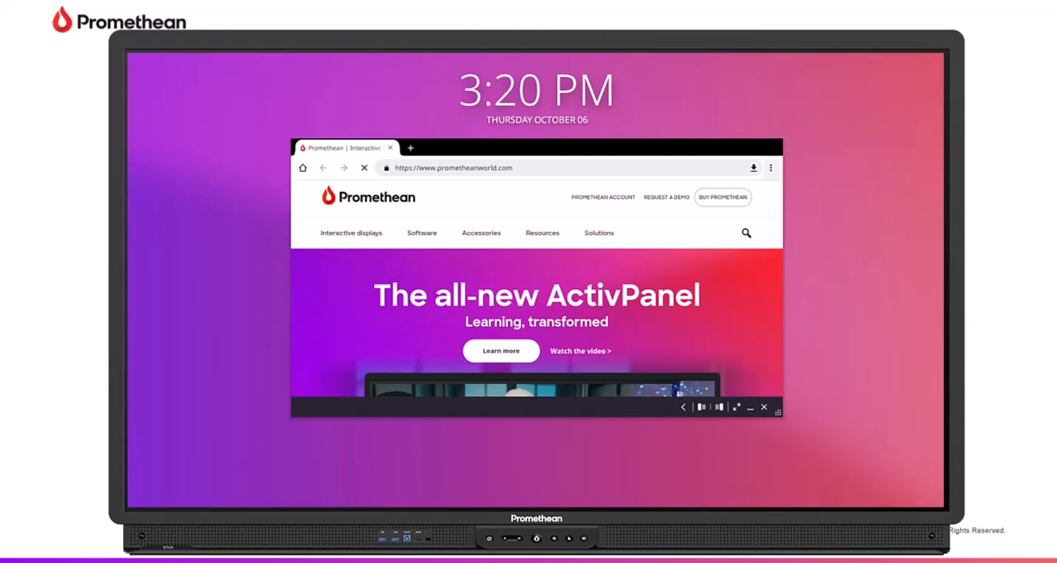
Open a second, blank Chromium window via the New window menu option
{"action": "left_click", "coordinate": [770, 169]}
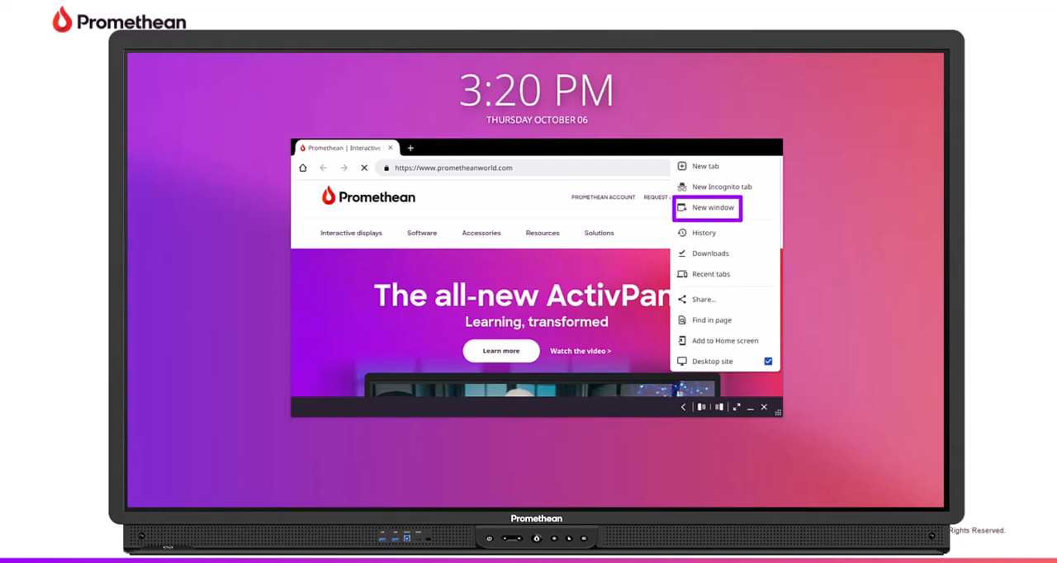
{"action": "left_click", "coordinate": [710, 209]}
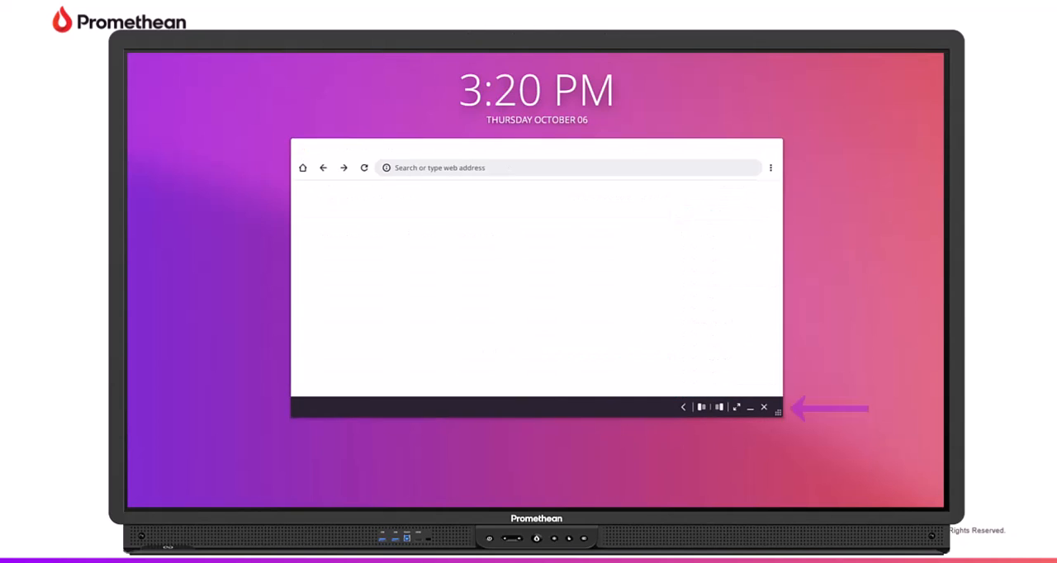